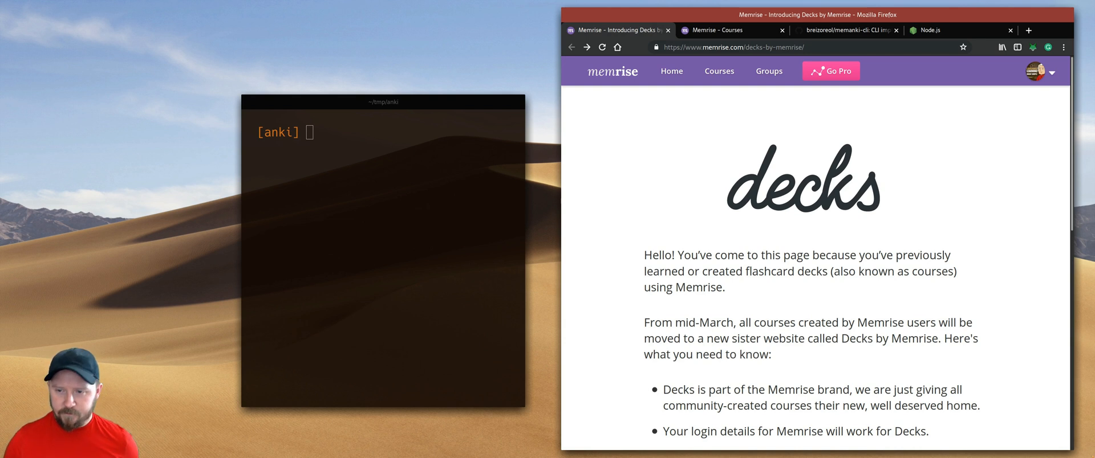
mouse_move(957, 210)
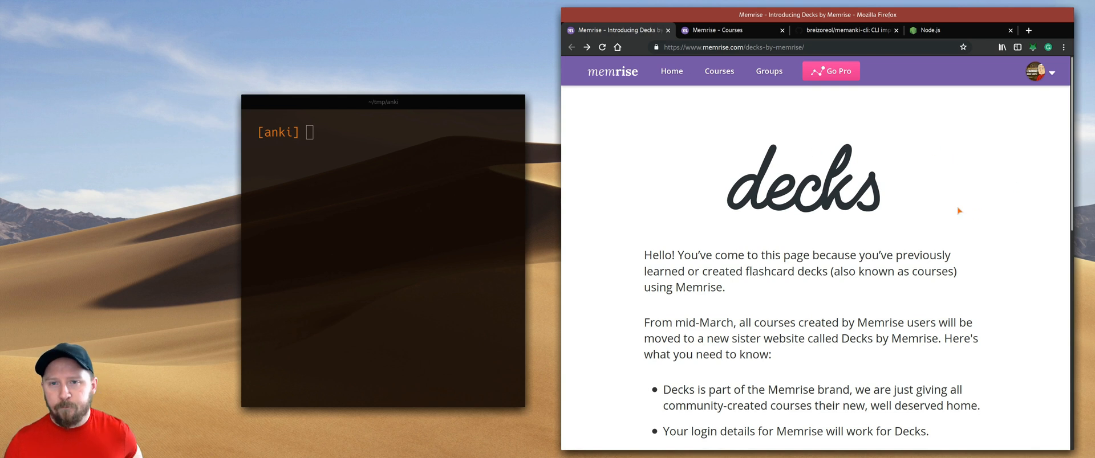
mouse_move(1052, 275)
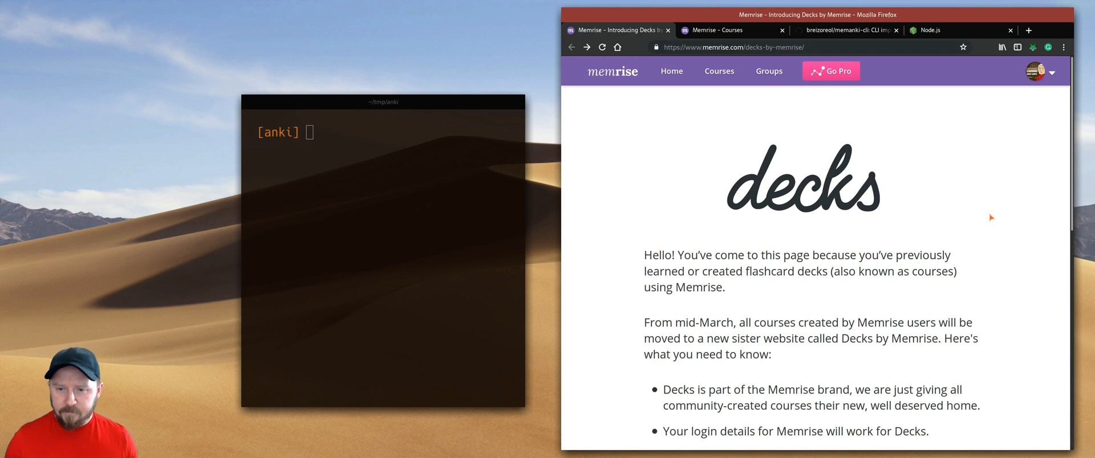
mouse_move(980, 226)
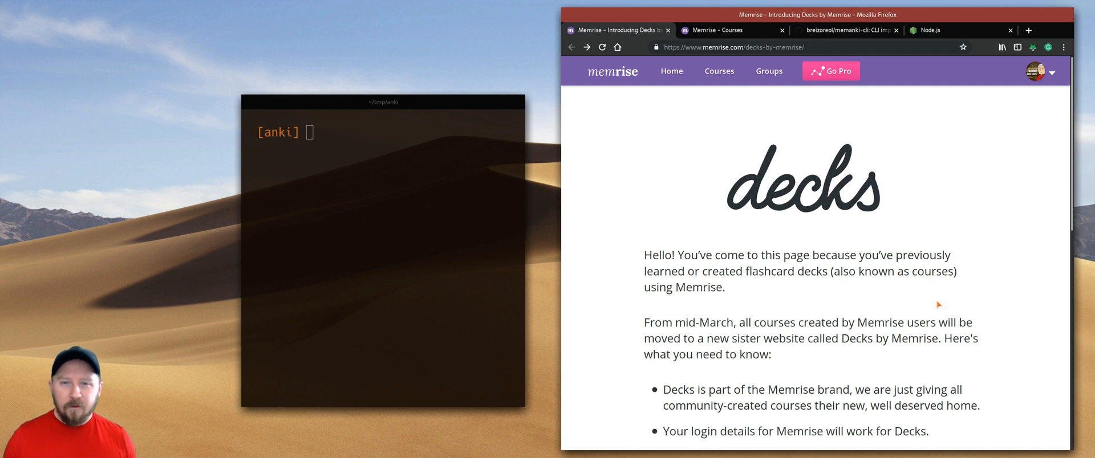
Read through the memanki-cli GitHub README, with a brief look at the Node.js downloads page.
scroll(down, 3)
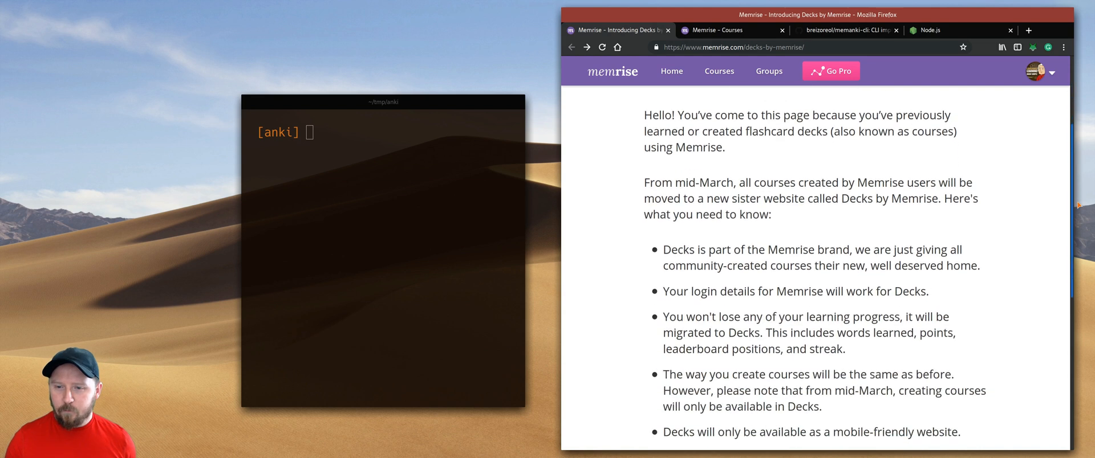
scroll(down, 3)
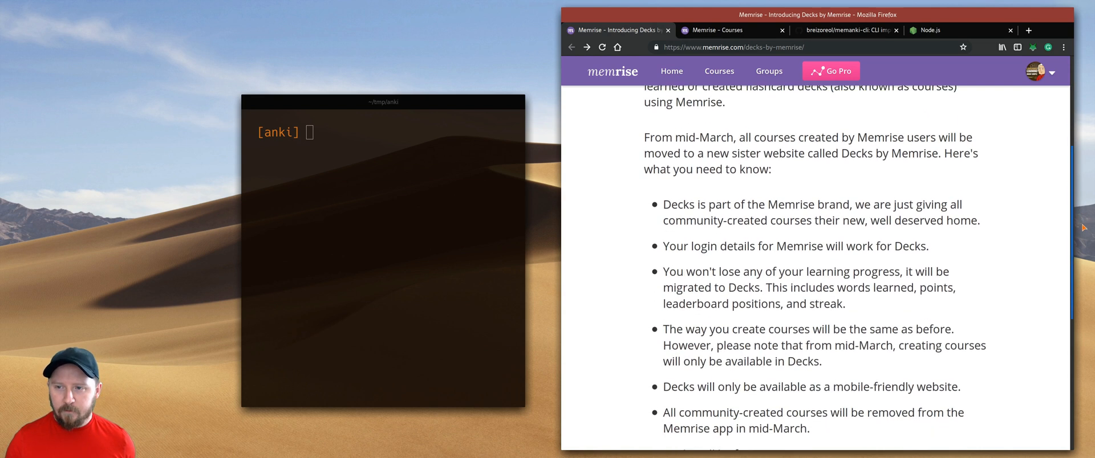
scroll(down, 3)
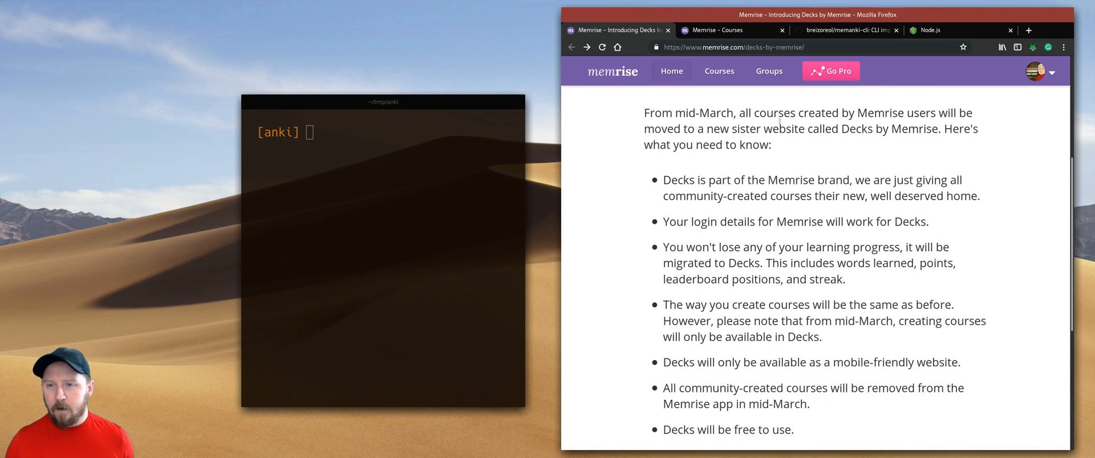
mouse_move(930, 150)
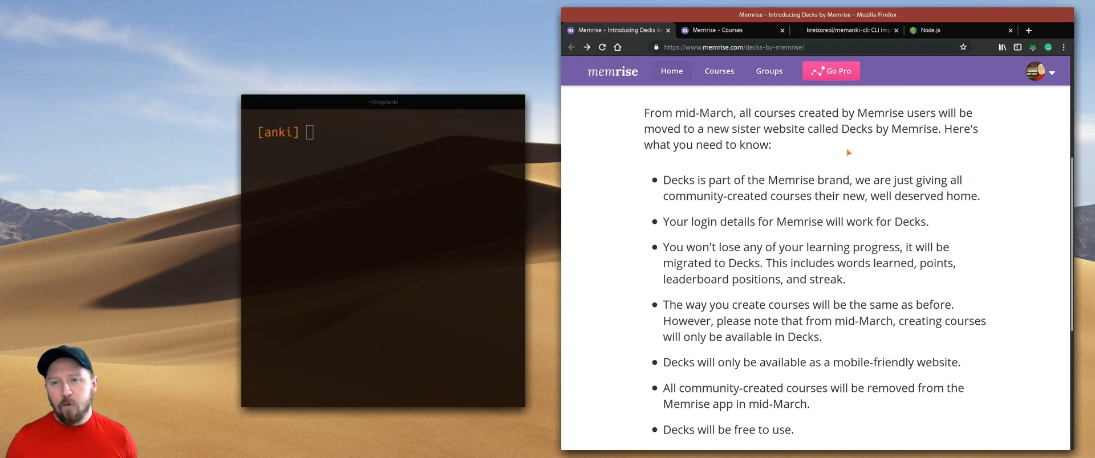
mouse_move(969, 159)
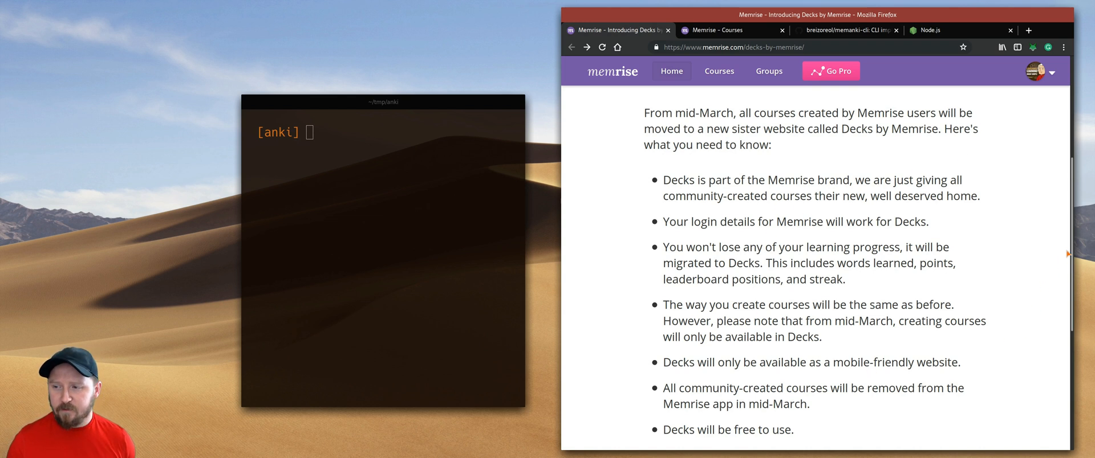
scroll(down, 3)
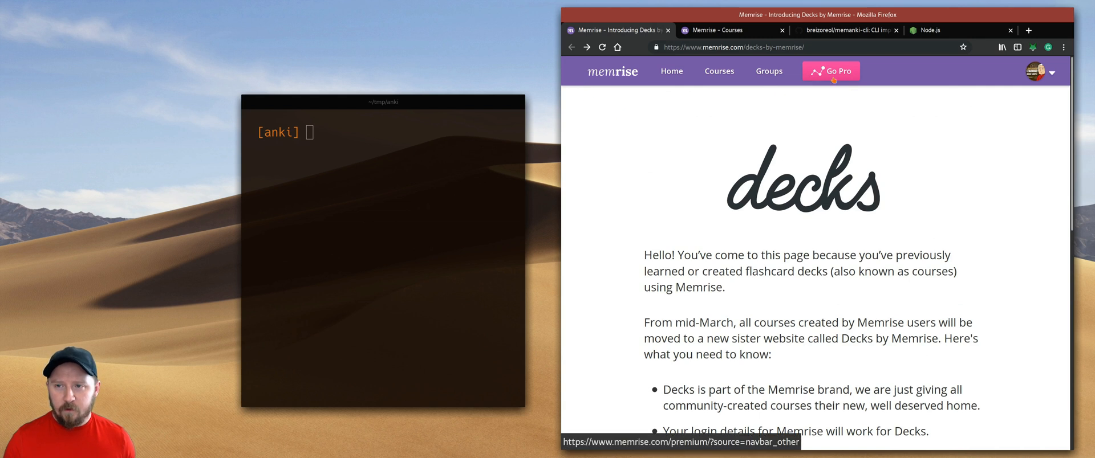
mouse_move(860, 107)
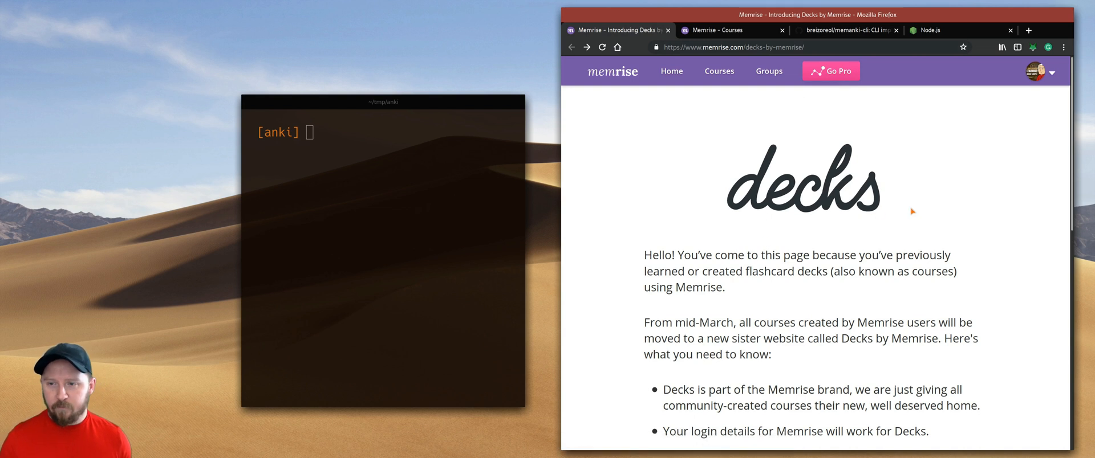
mouse_move(1006, 191)
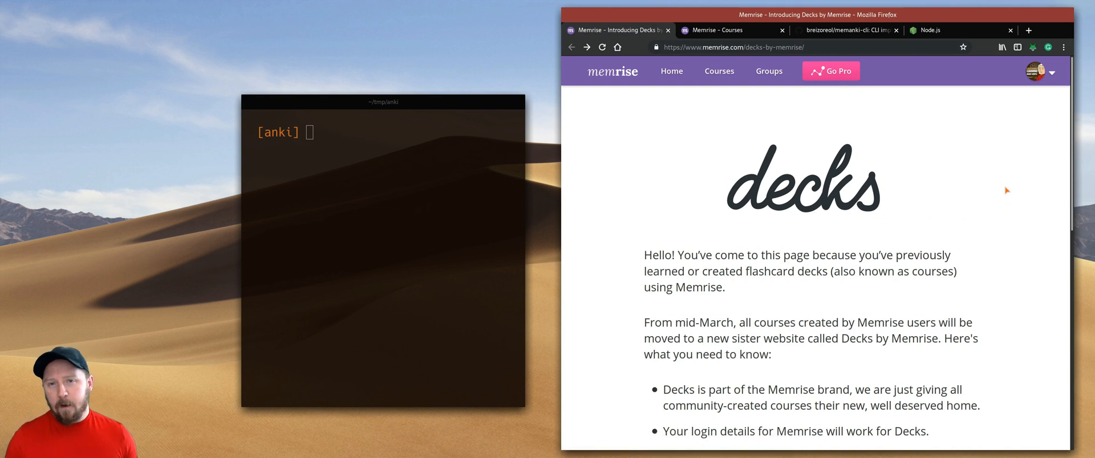
mouse_move(773, 303)
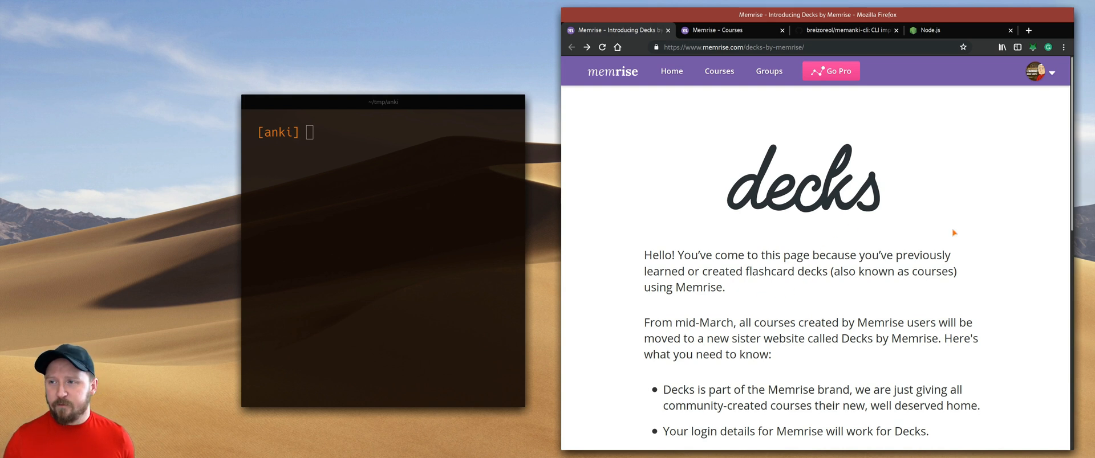
mouse_move(821, 315)
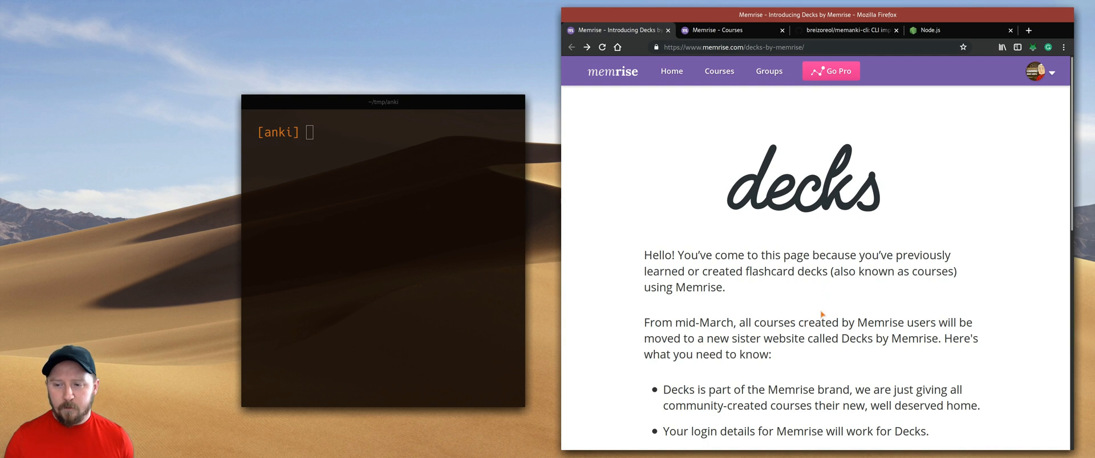
mouse_move(663, 240)
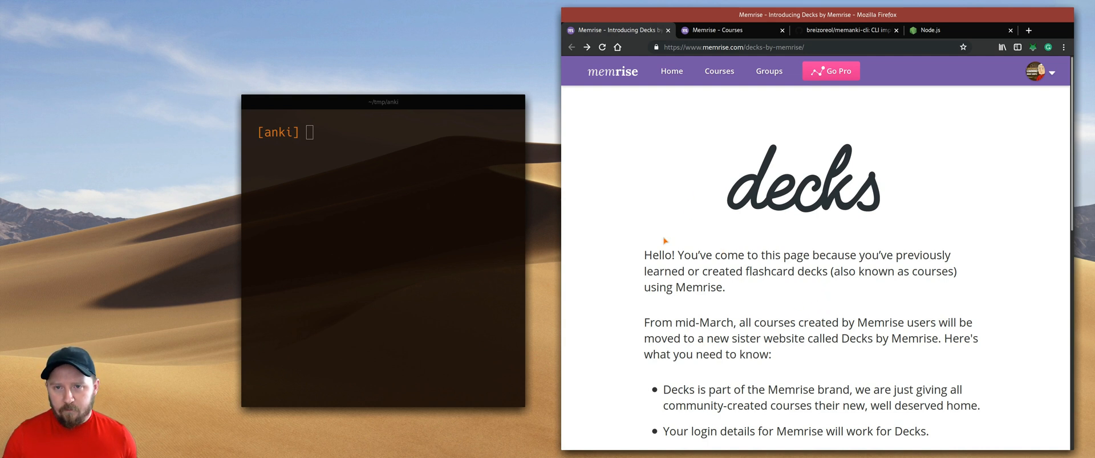
mouse_move(630, 328)
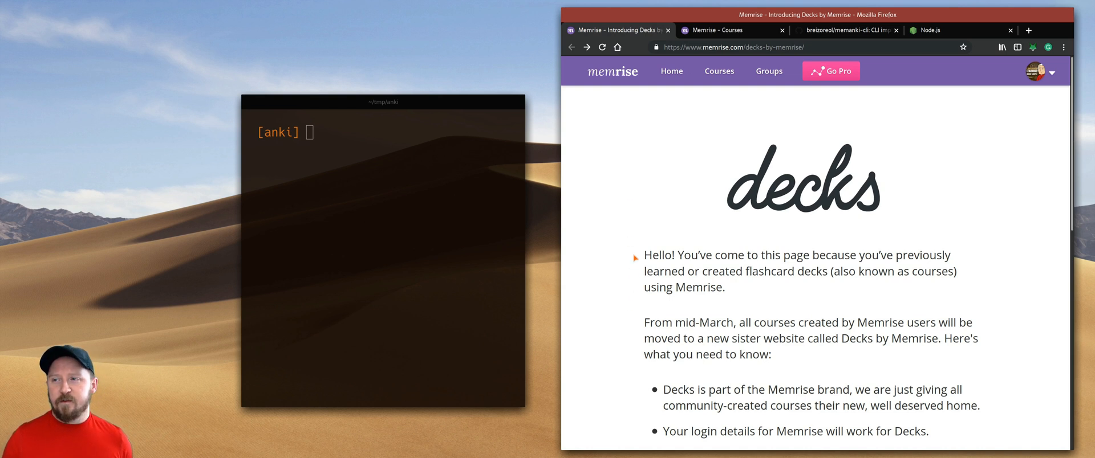
mouse_move(640, 229)
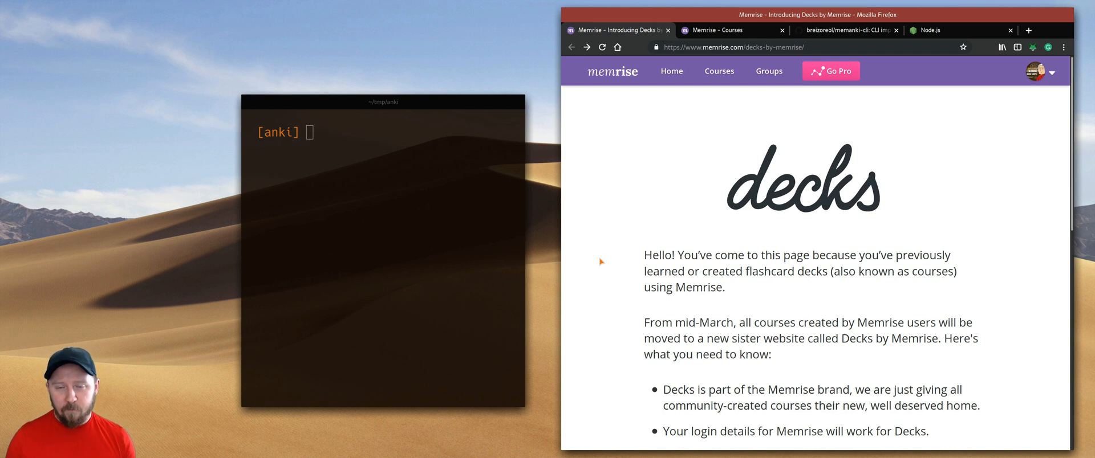
mouse_move(658, 231)
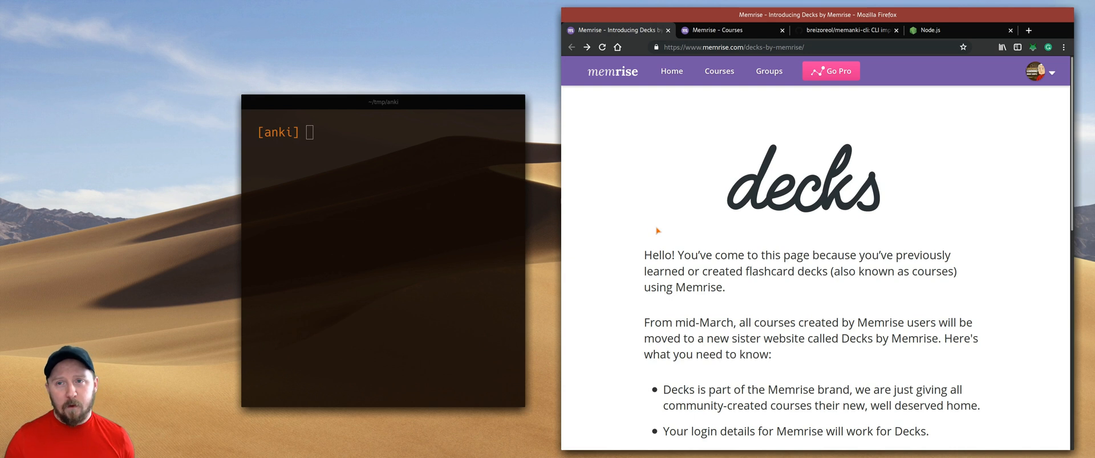
mouse_move(703, 155)
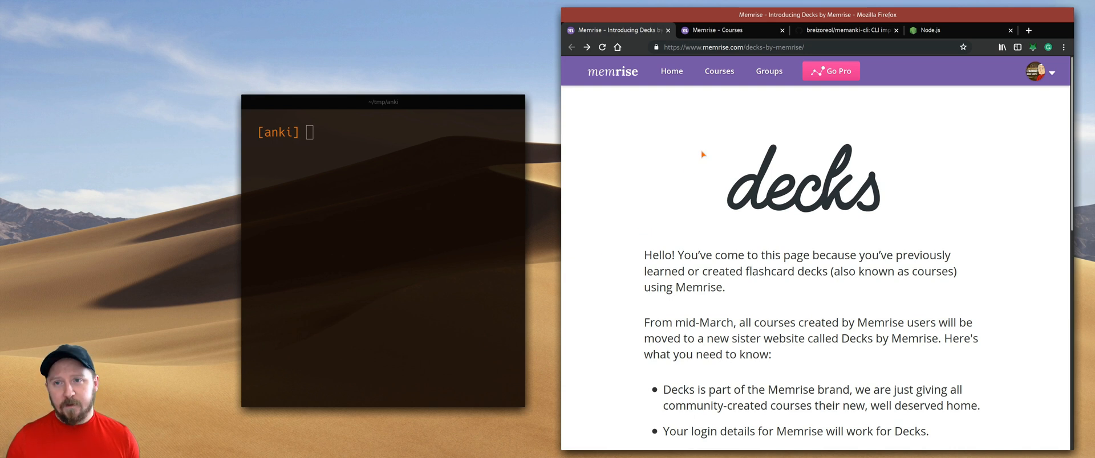
mouse_move(685, 166)
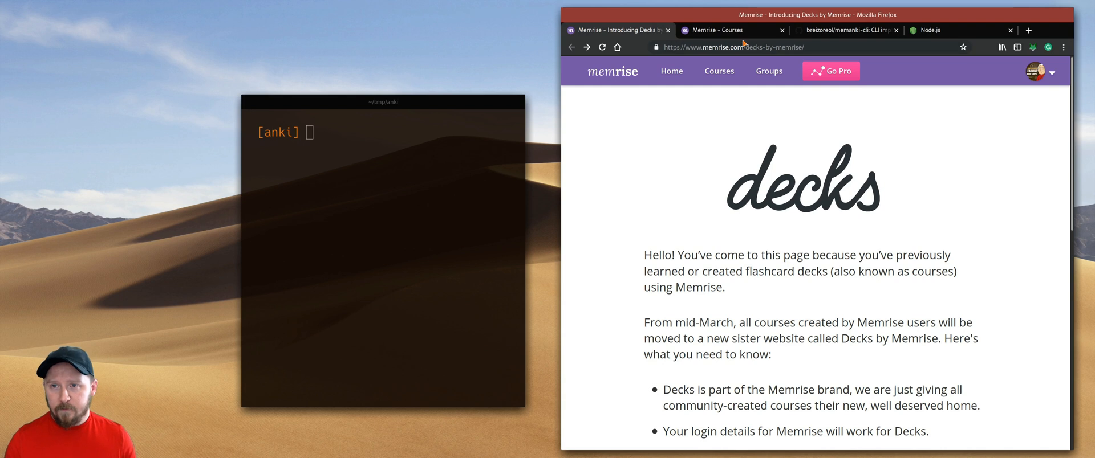
click(850, 30)
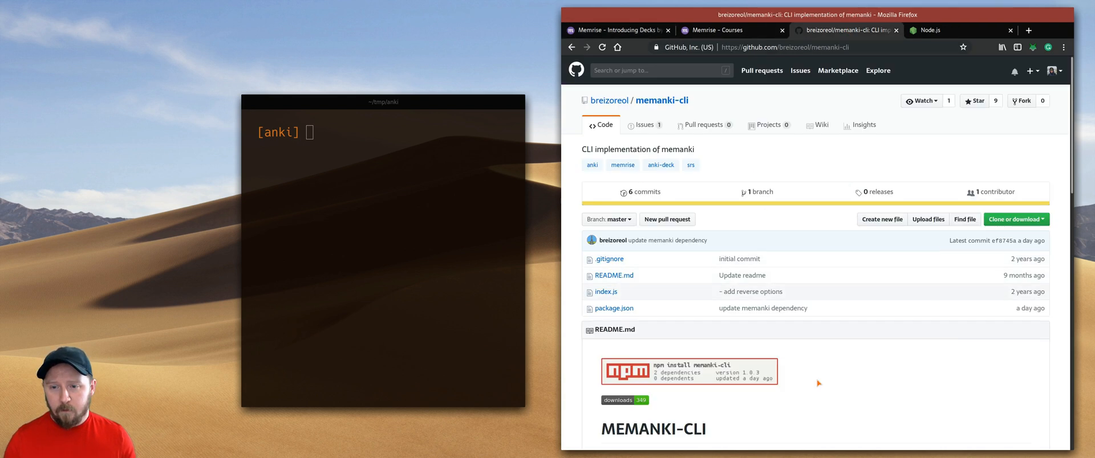
scroll(down, 3)
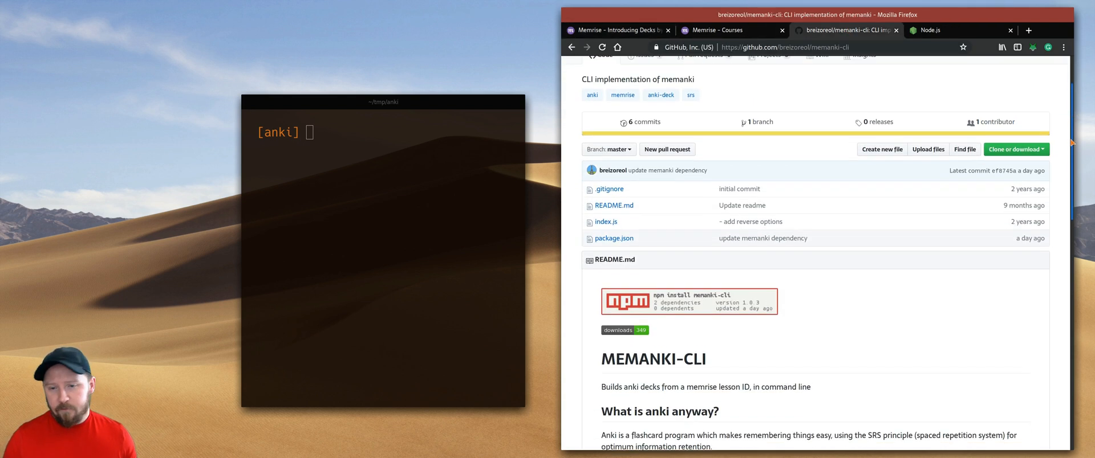
scroll(down, 3)
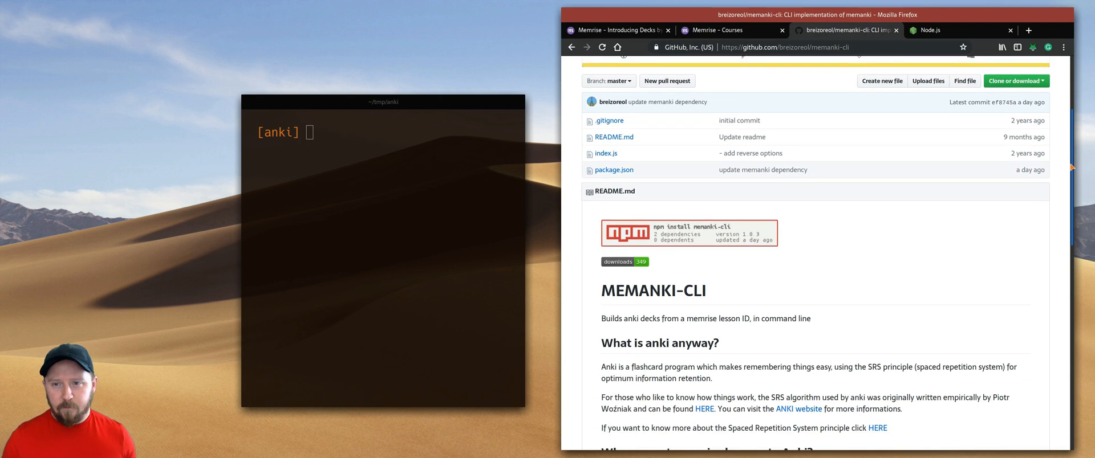
scroll(down, 3)
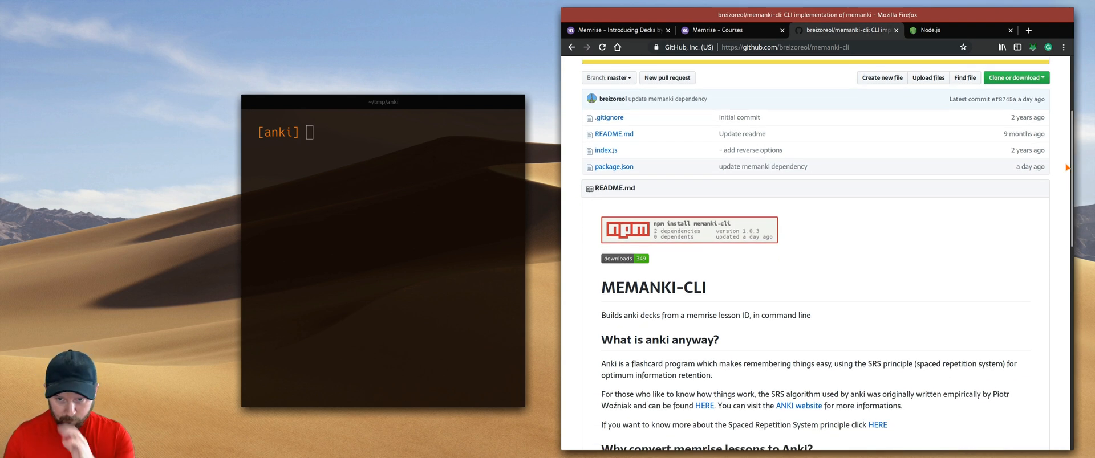
mouse_move(831, 222)
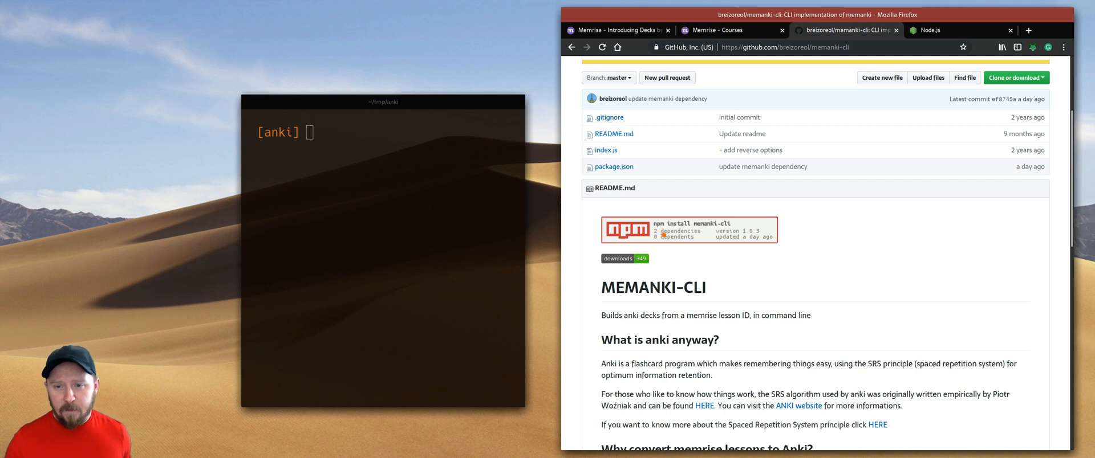
click(935, 31)
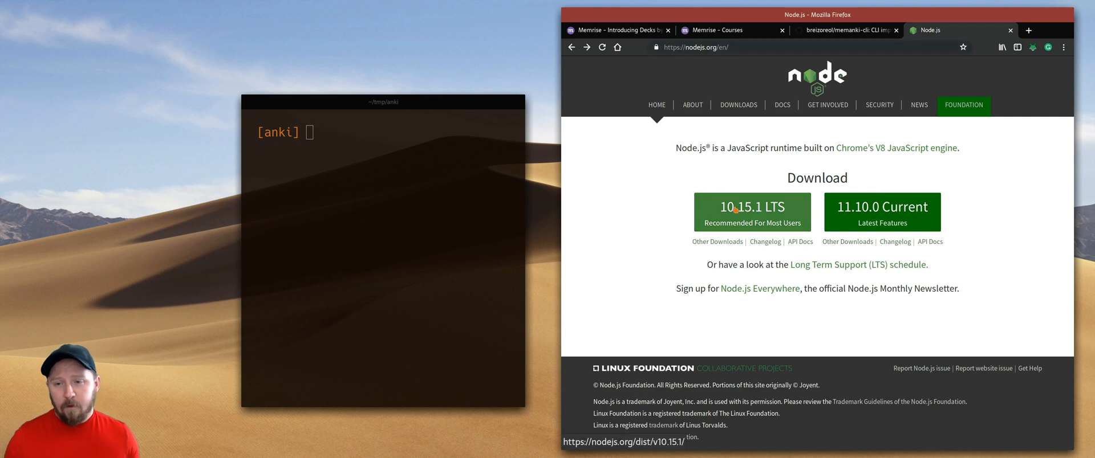
mouse_move(644, 166)
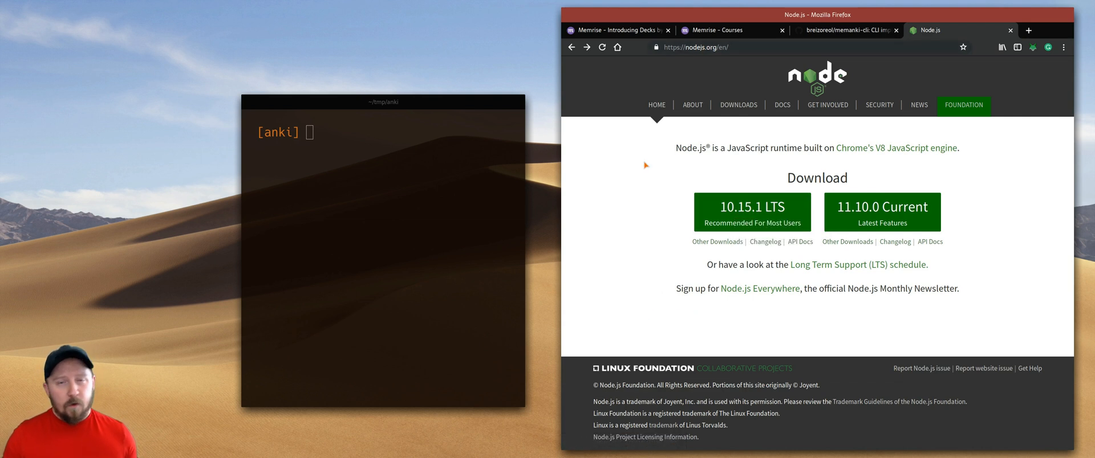
click(848, 30)
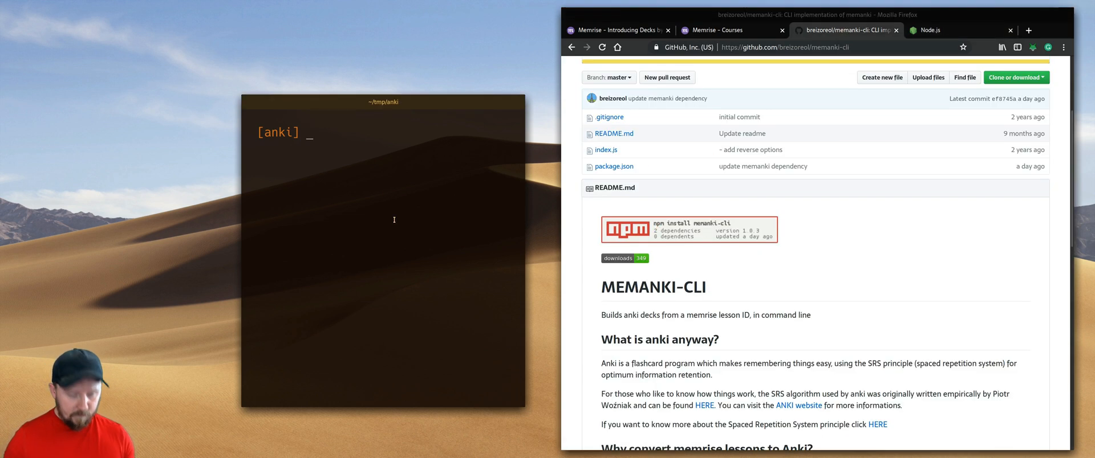
Run 'npm install memanki-cli -g', then begin typing the 'memanki' command.
text(n)
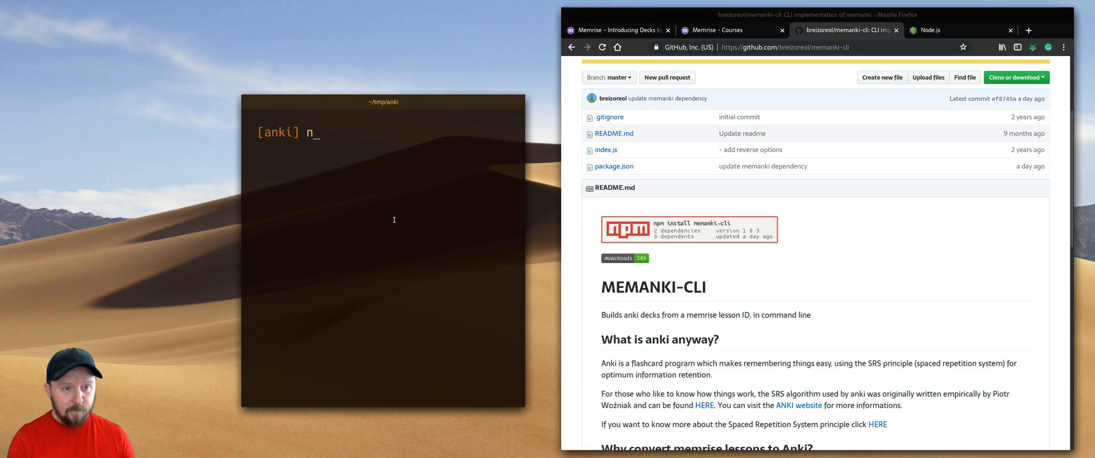
text(pm)
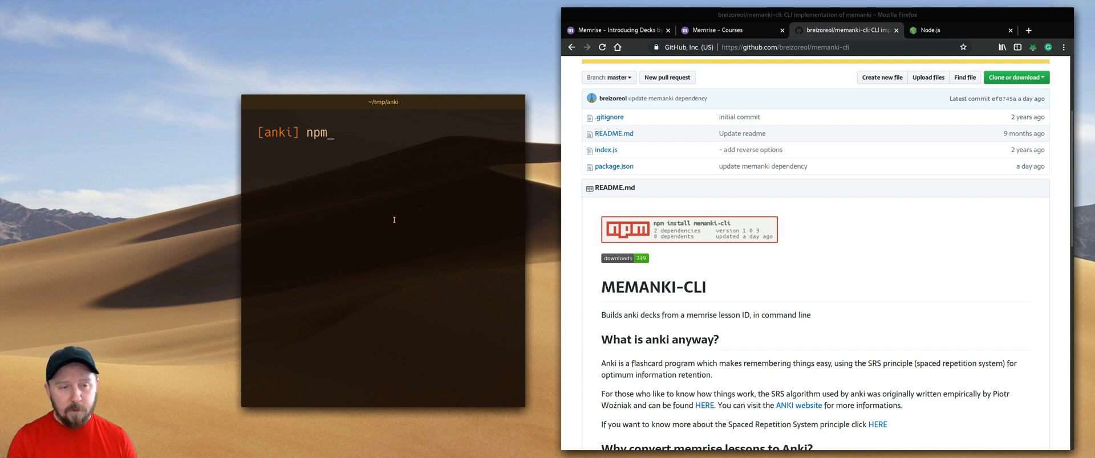
text(install)
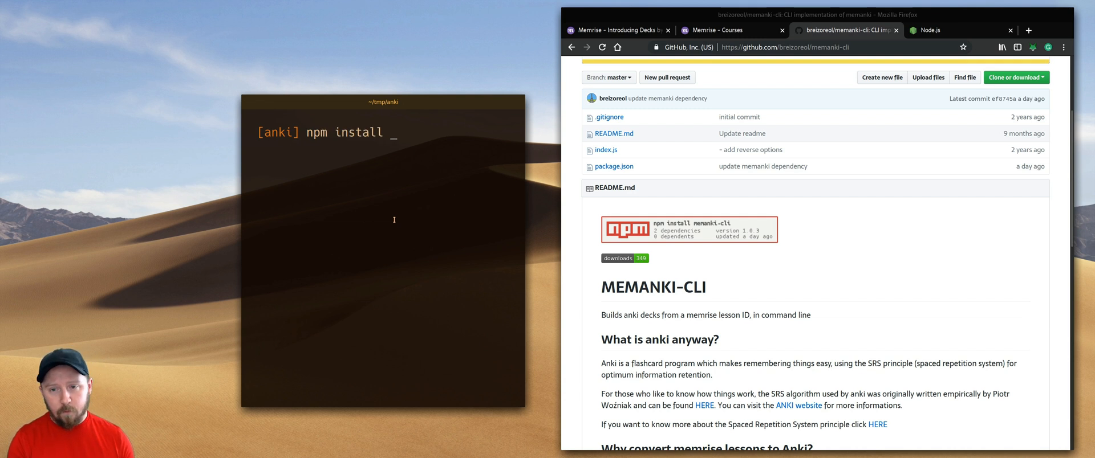
mouse_move(720, 225)
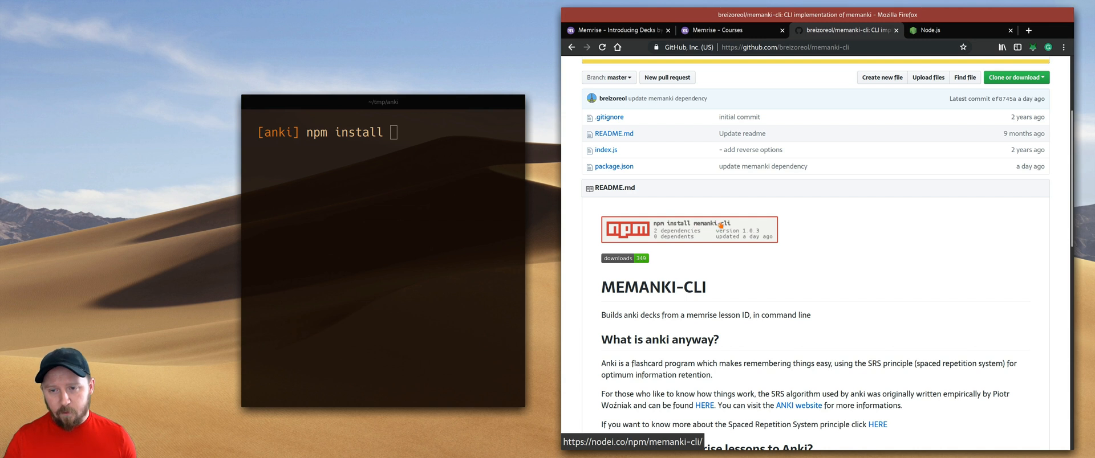
text(mem)
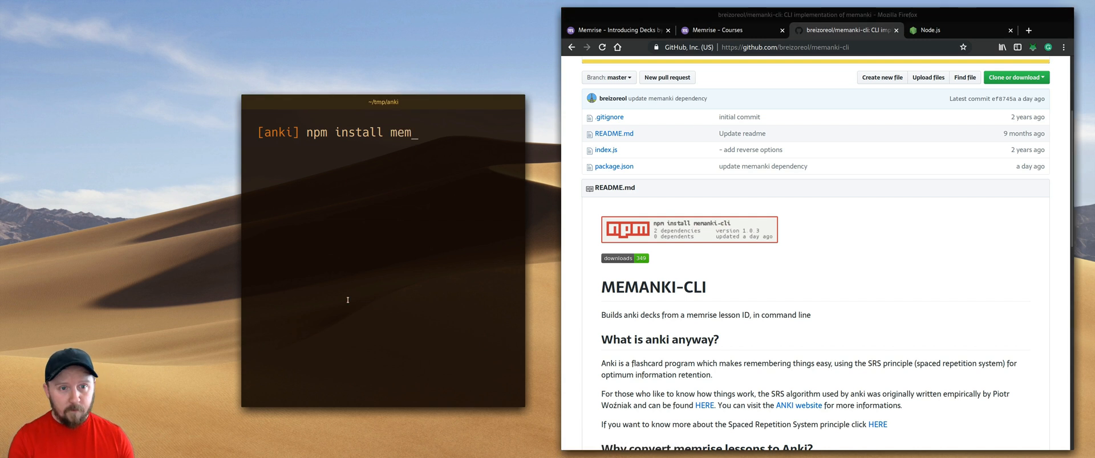
text(anki-c)
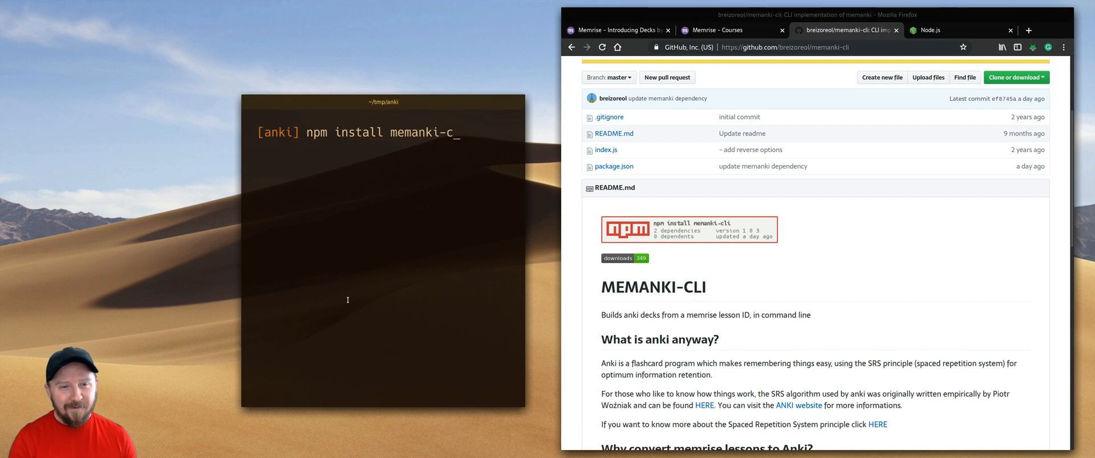
text(li -)
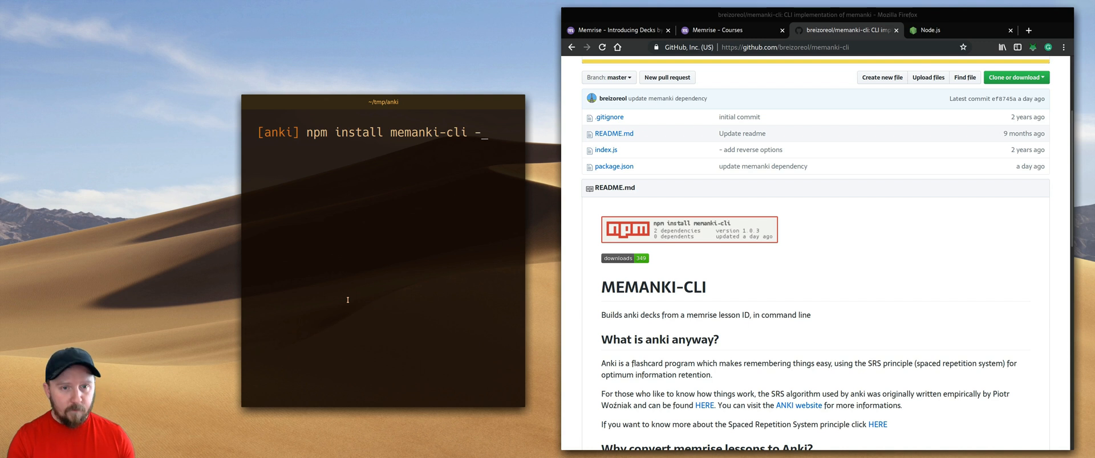
text(g)
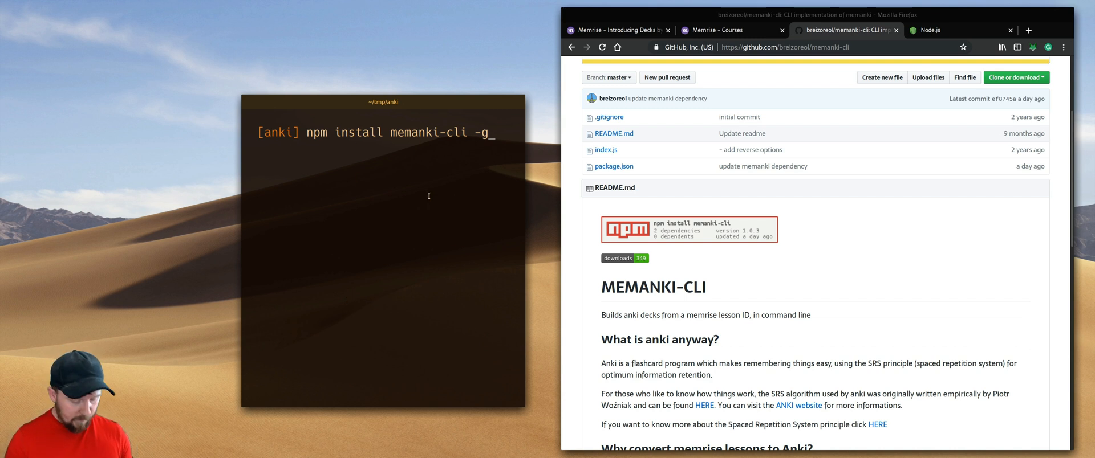
text(memanki)
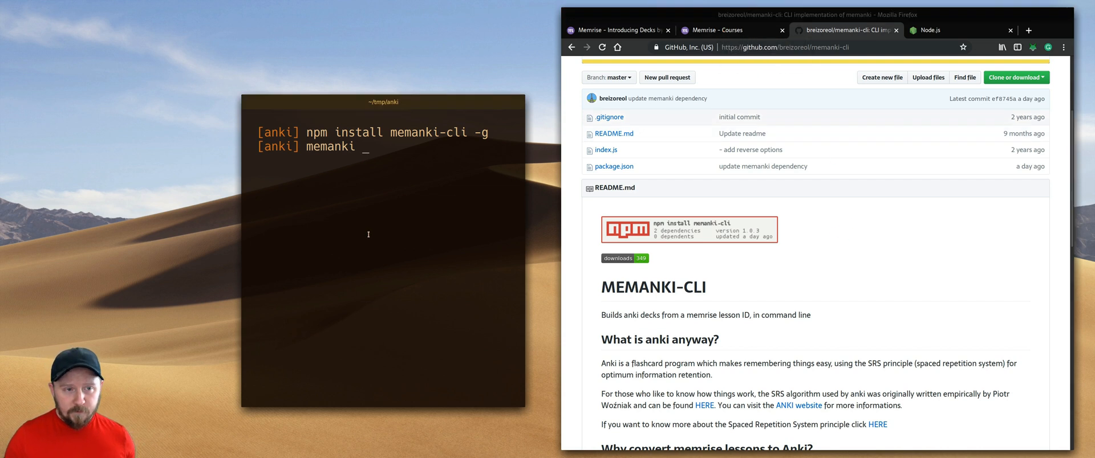
Open the Arabic 1 course from Memrise Courses and add '--id' to the memanki command.
click(728, 30)
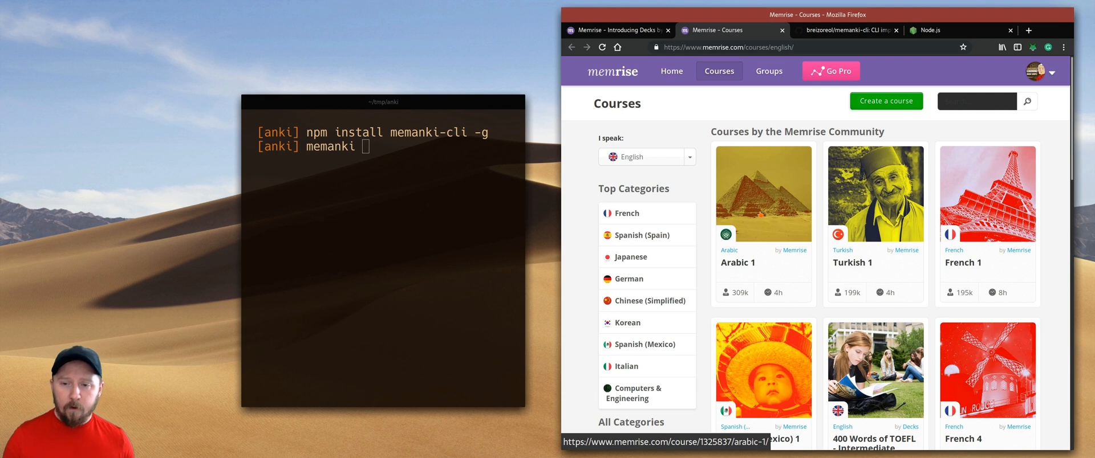
click(764, 193)
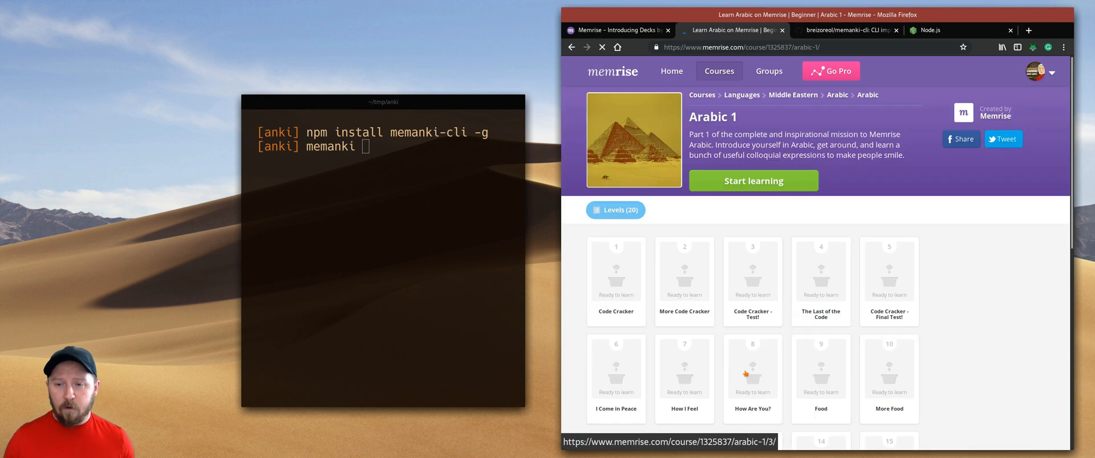
scroll(down, 3)
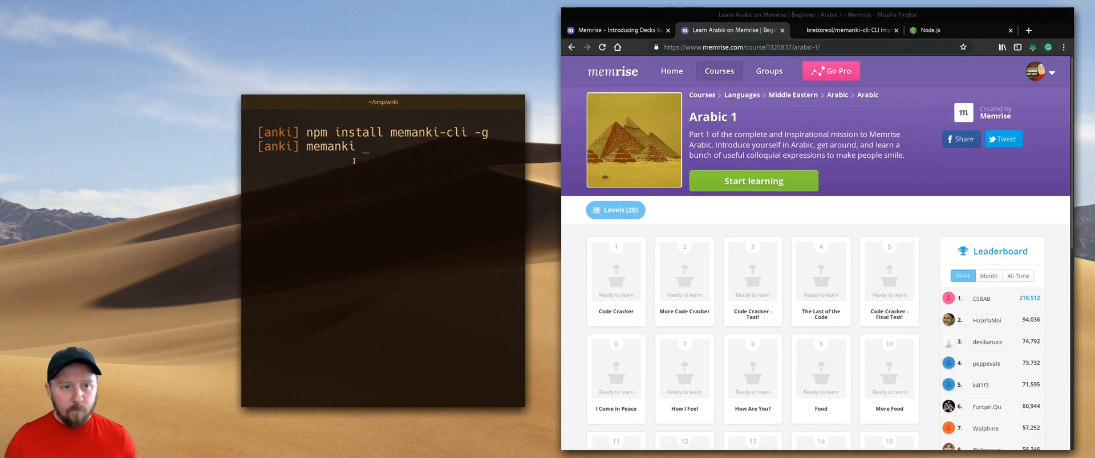
text(--)
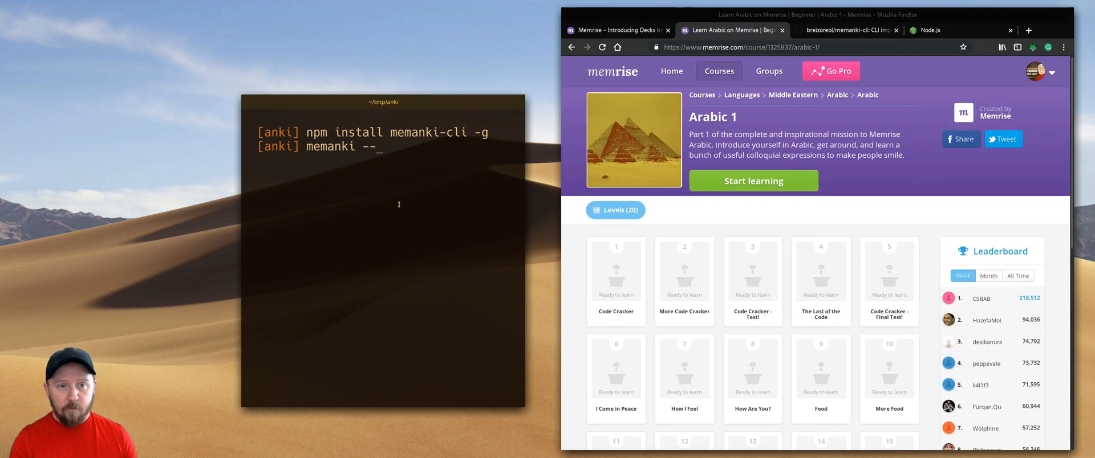
text(id)
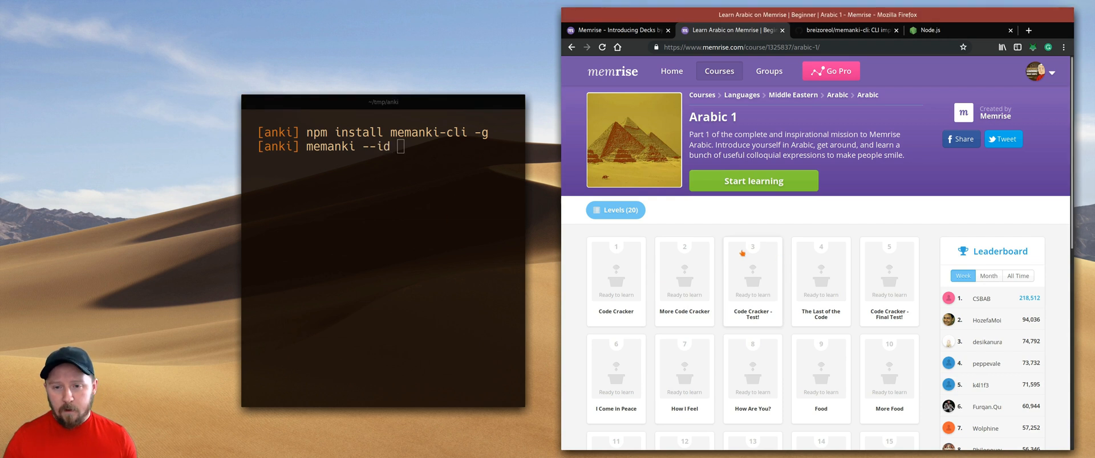
Run 'memanki --id 1325837 --merge' using the course ID from the Memrise URL.
click(745, 47)
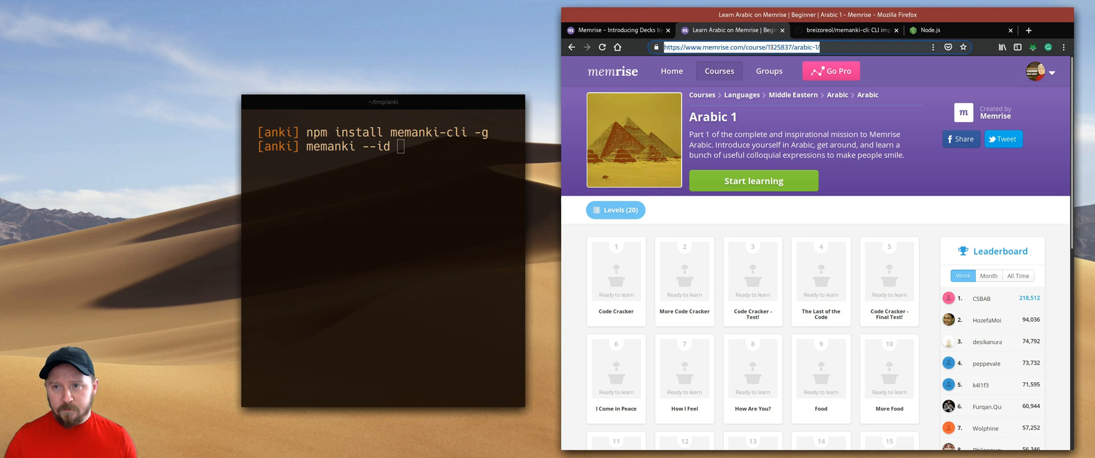
double_click(780, 47)
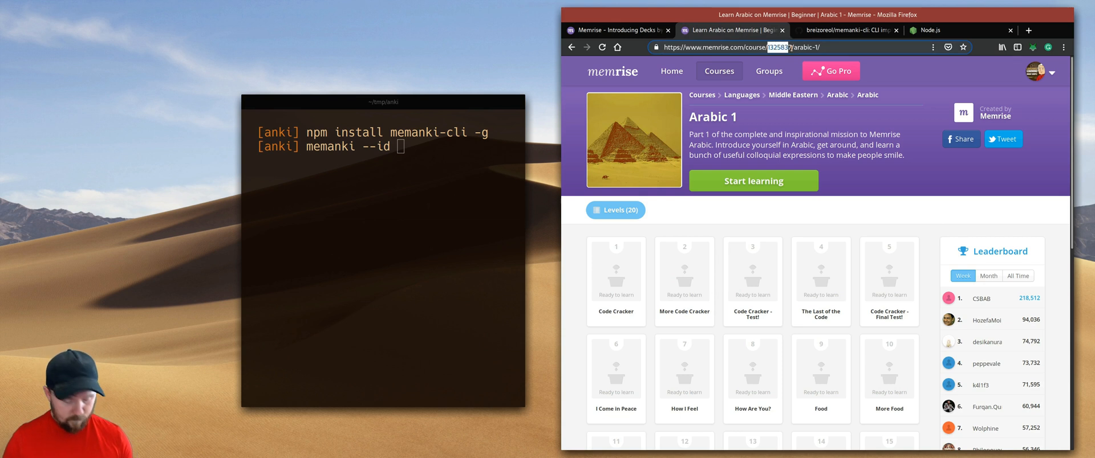
text(1325837)
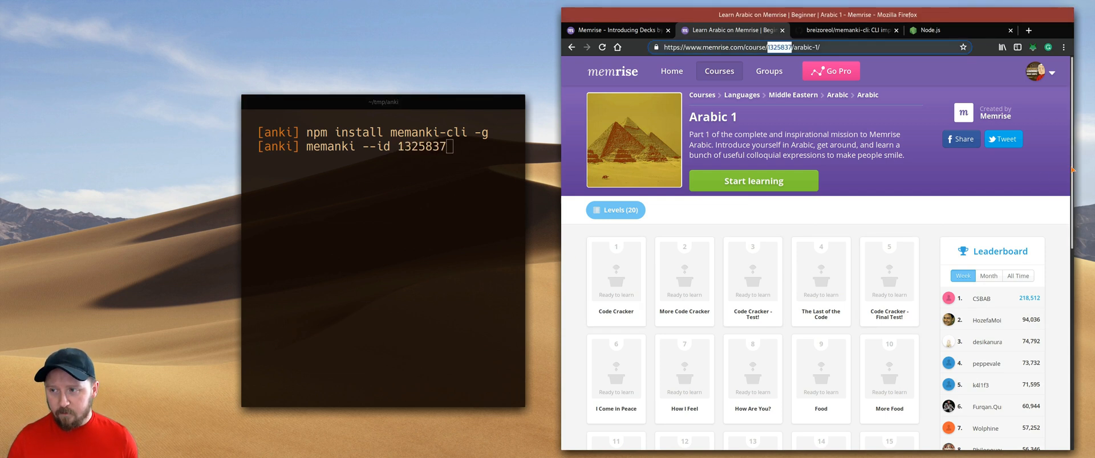
scroll(down, 3)
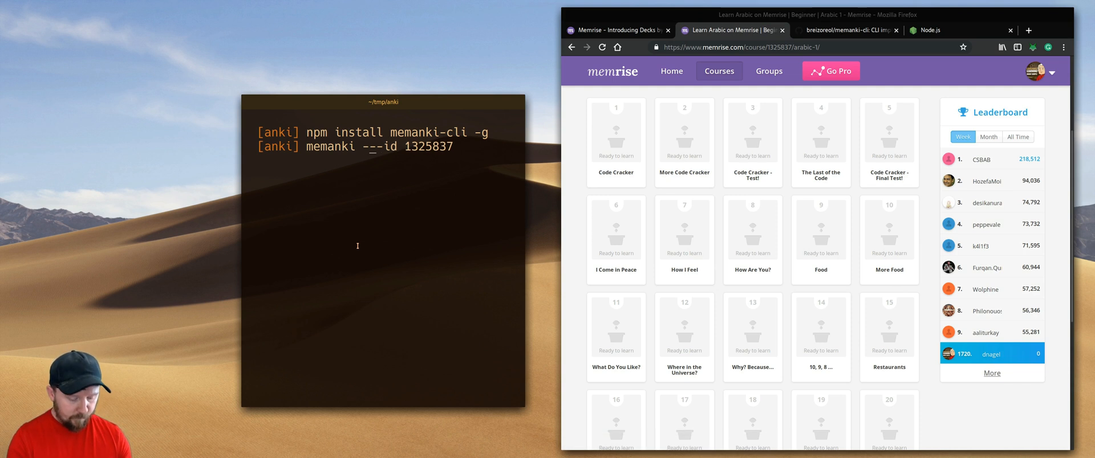
text(--merge)
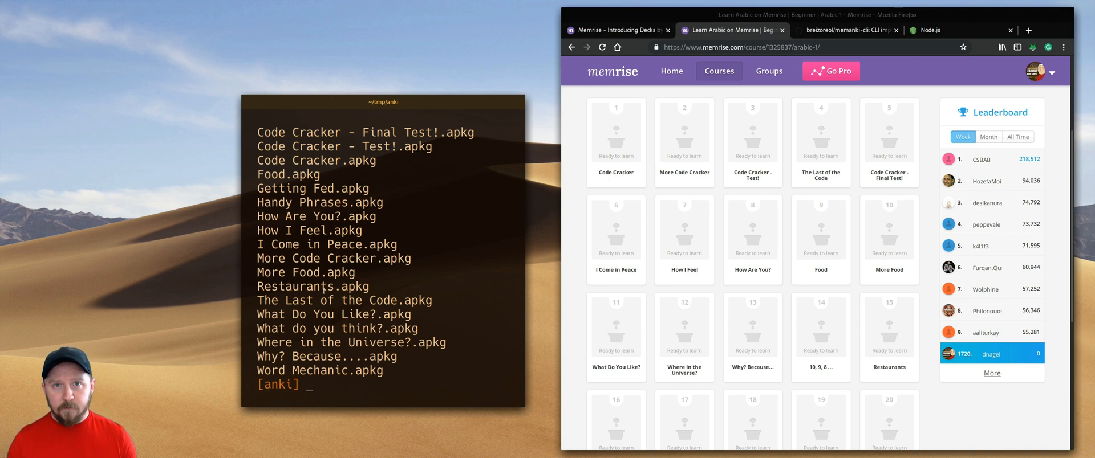
Launch Anki and import Restaurants.apkg through File > Import.
text(ank)
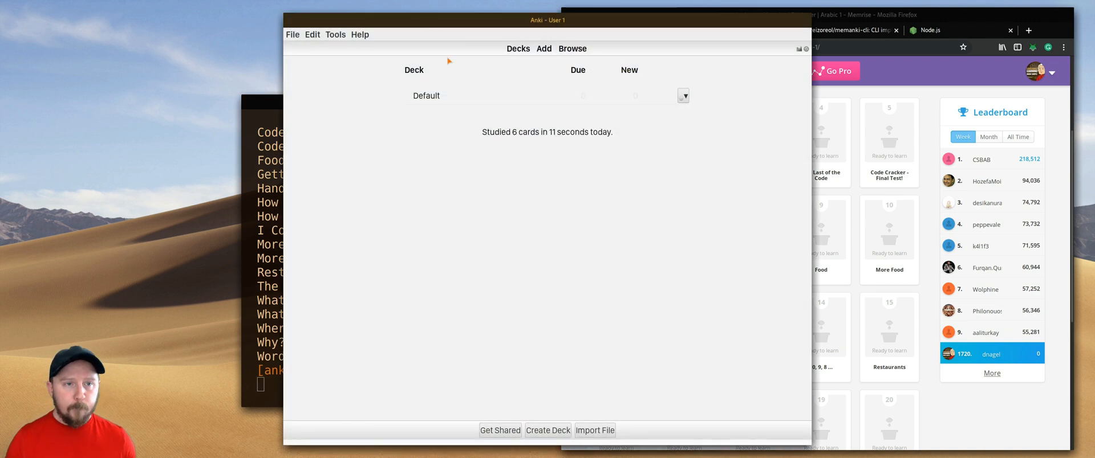
click(299, 34)
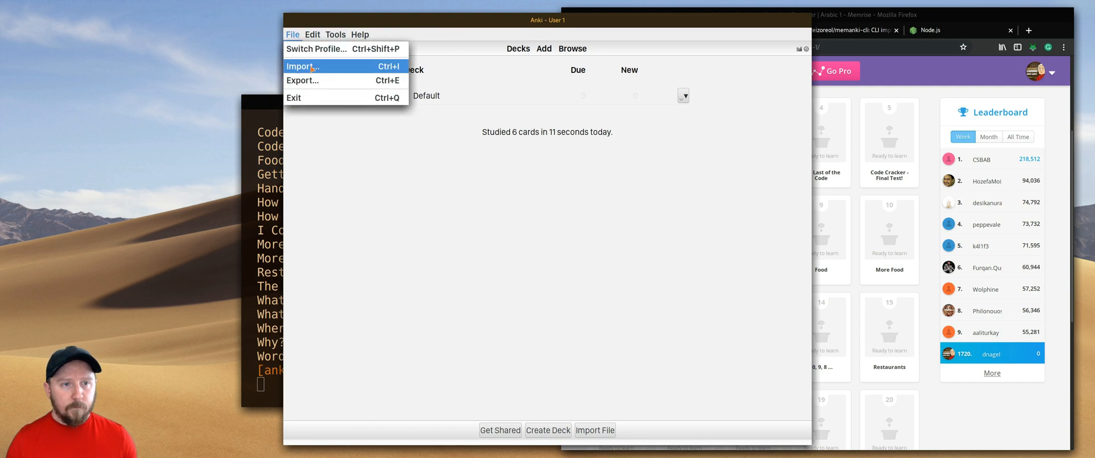
click(305, 66)
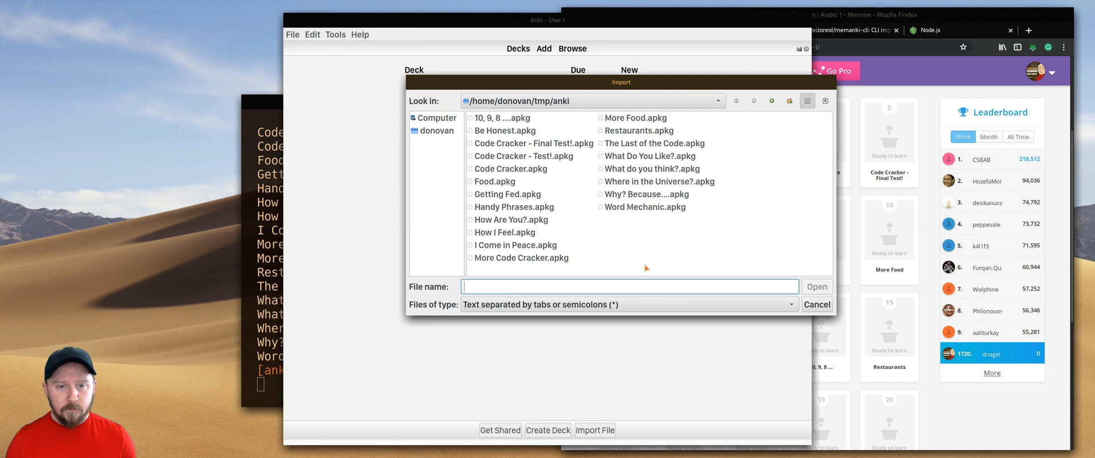
click(638, 131)
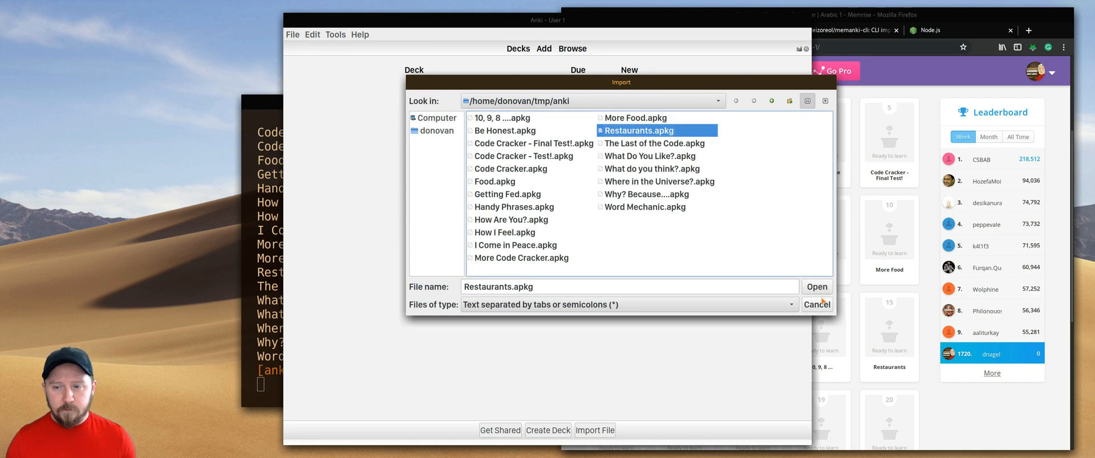
click(816, 287)
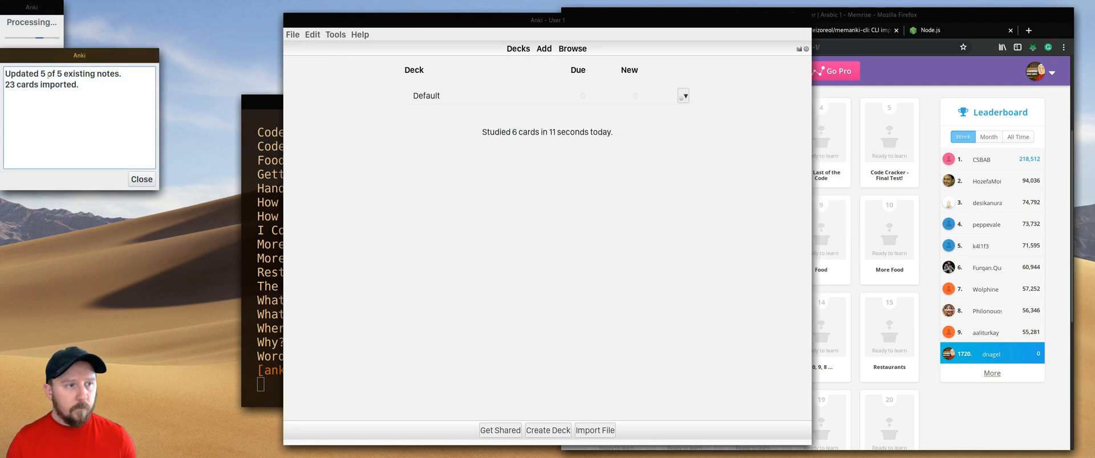
Dismiss the import report, study a Restaurants card rated Good, then close Anki.
click(142, 179)
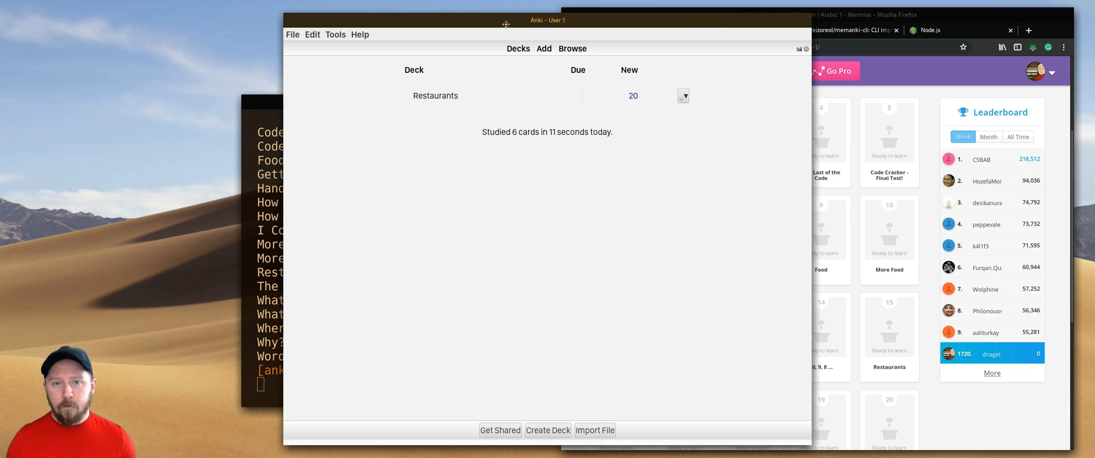
mouse_move(643, 222)
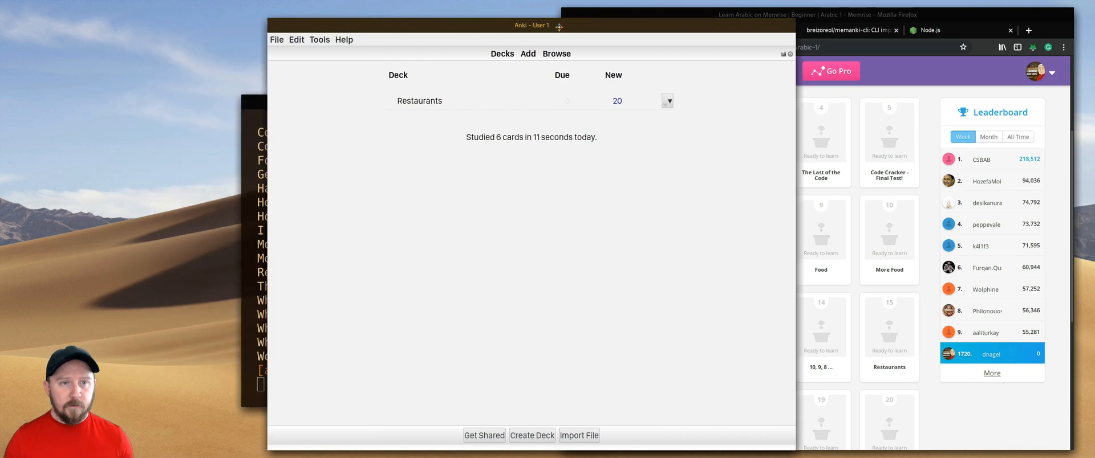
click(418, 101)
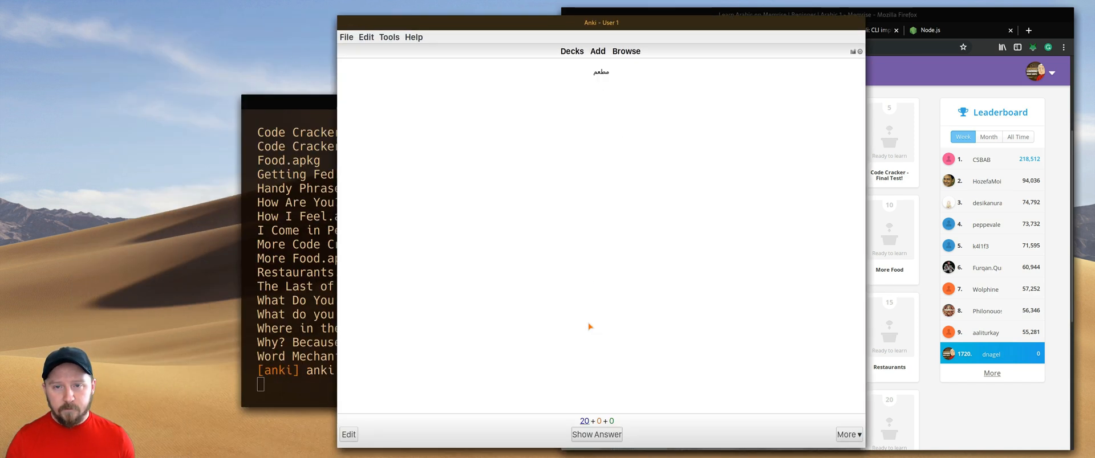
click(596, 434)
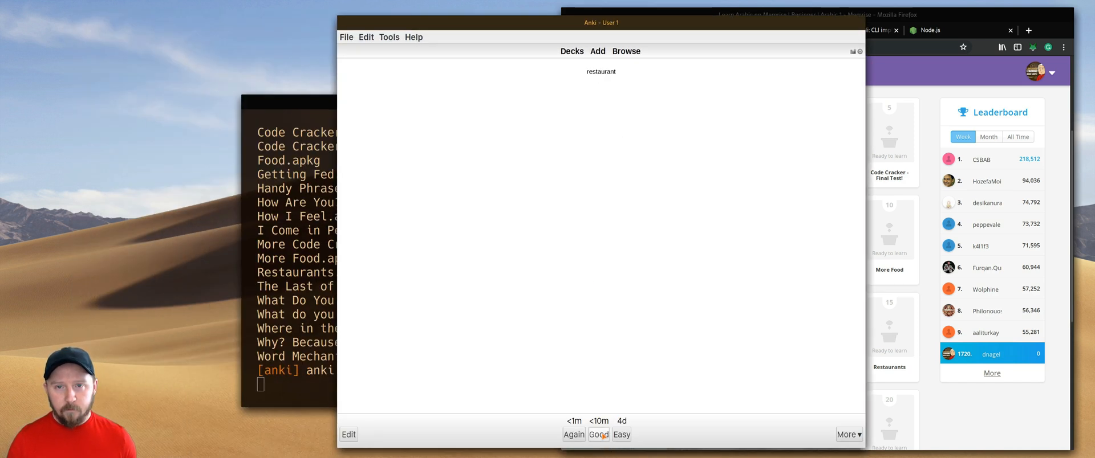
click(602, 435)
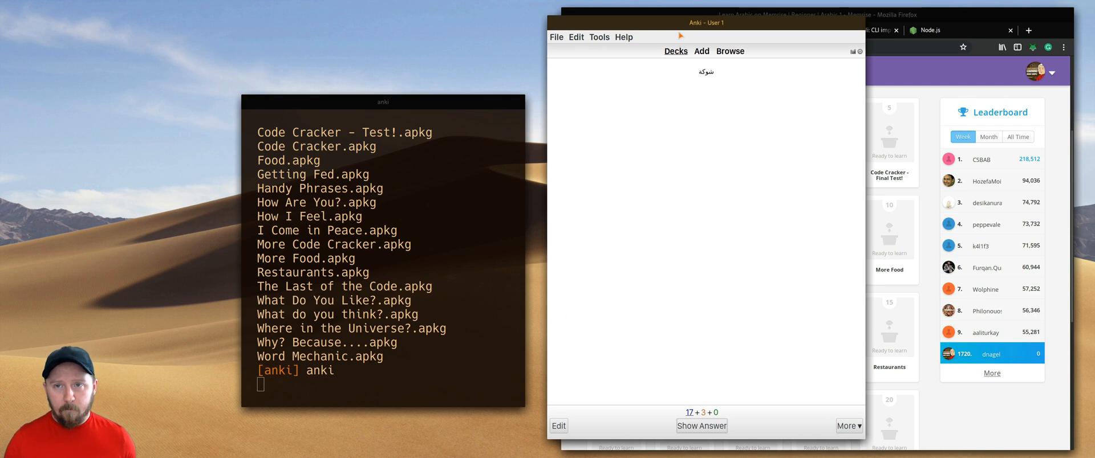
click(556, 37)
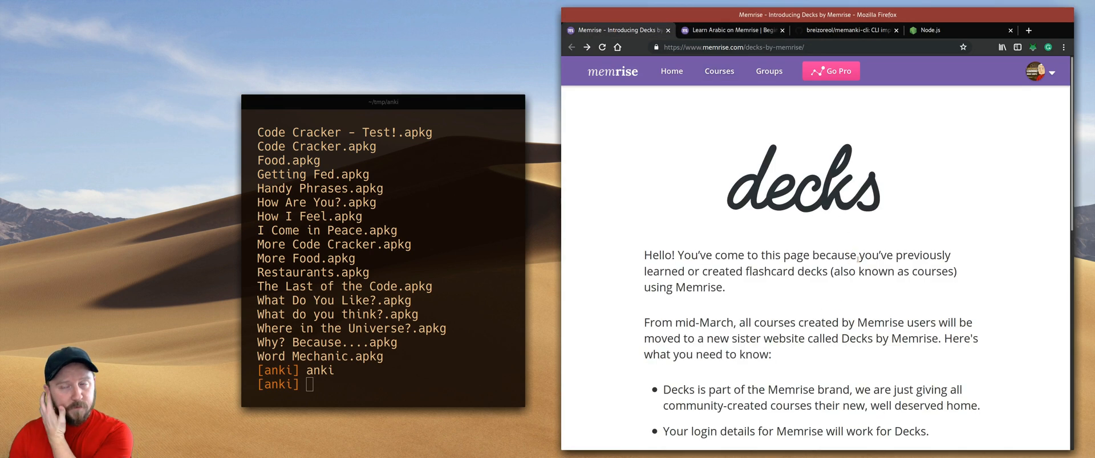
mouse_move(886, 247)
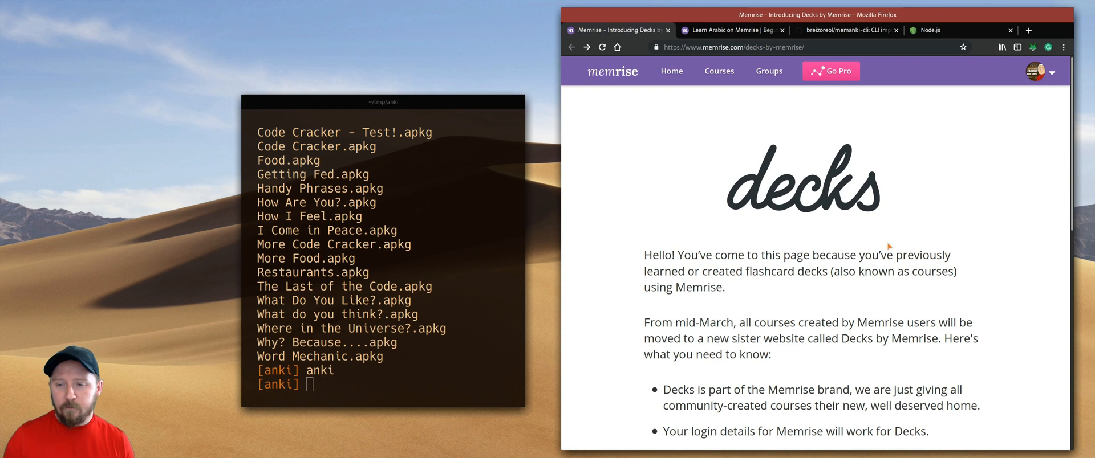
mouse_move(984, 200)
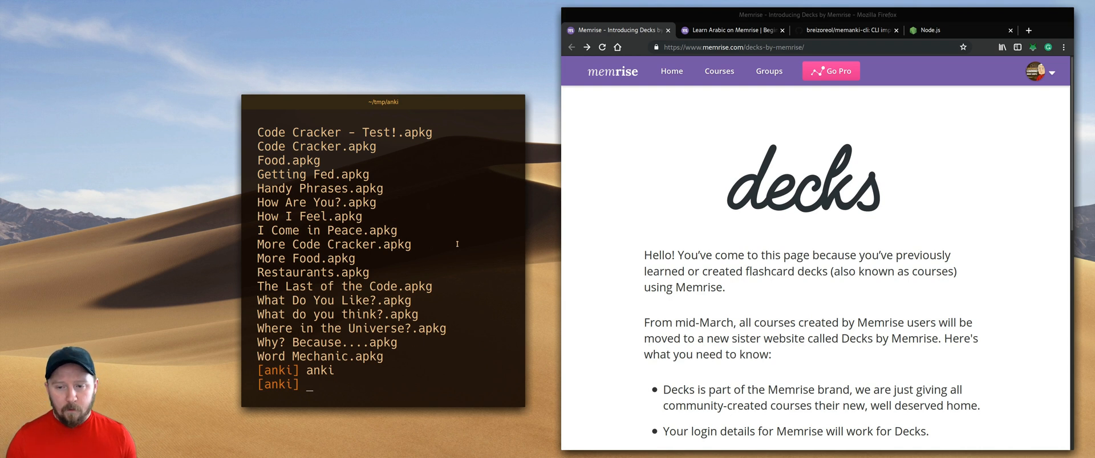
mouse_move(466, 195)
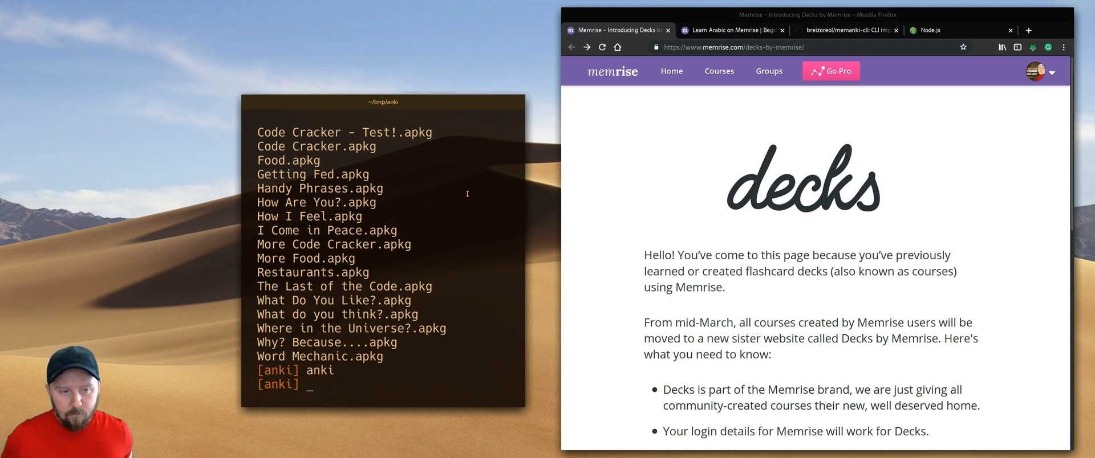